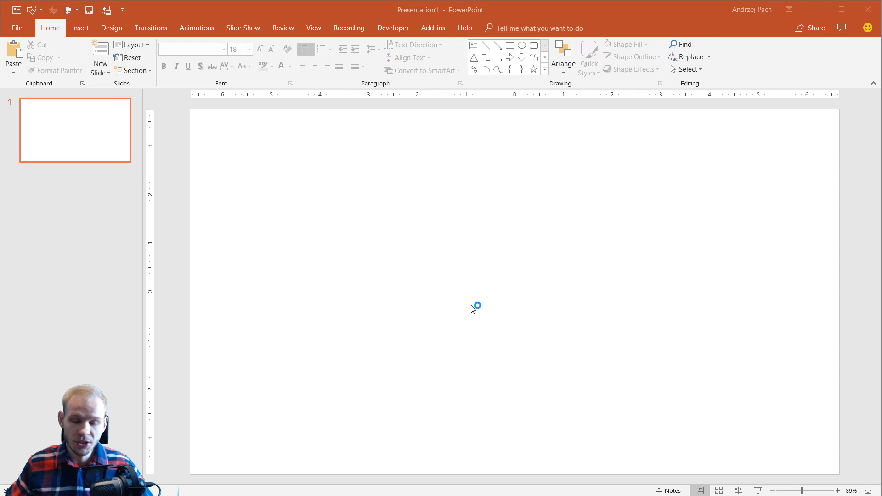
mouse_move(339, 220)
text(1)
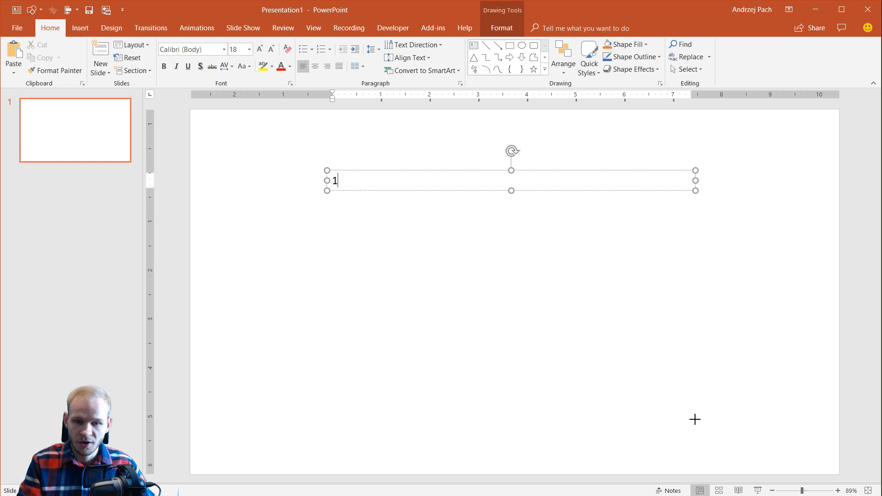
Fill the text box with the paragraph lines such as '1st level paragraph'.
text(st level parag)
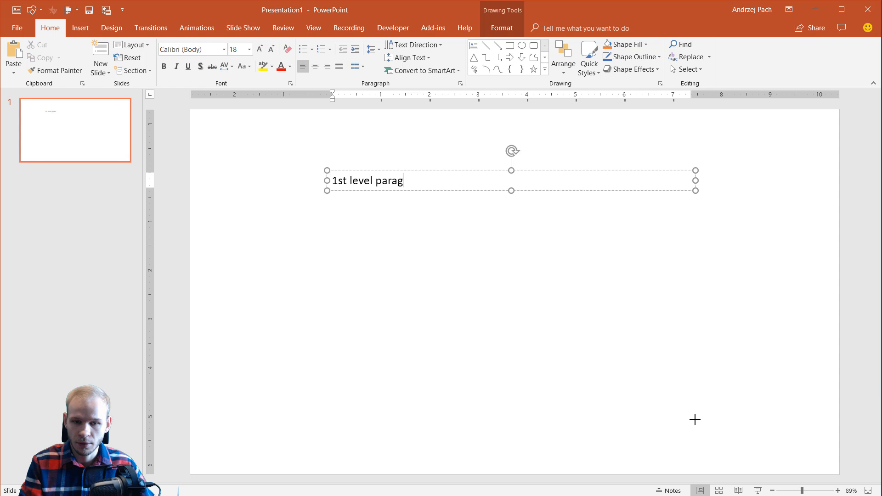
text(raph)
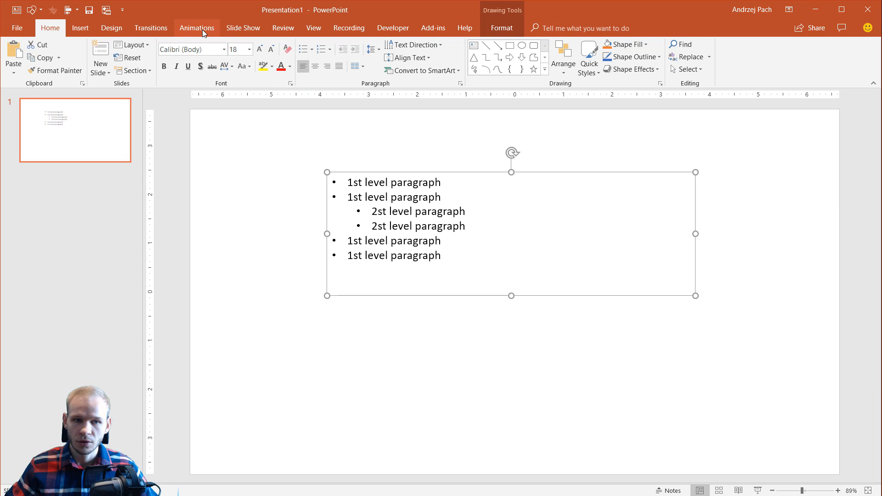
Give the text box a Fade entrance animation and show the Animation Pane.
click(196, 28)
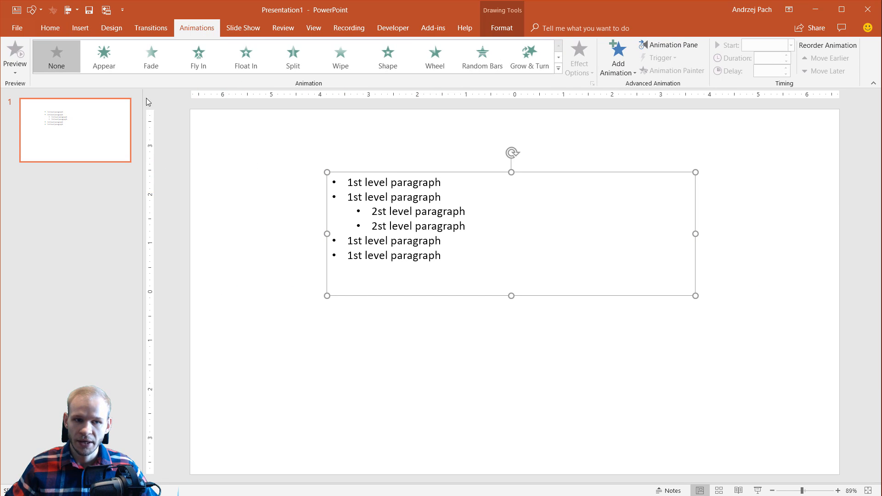
click(150, 56)
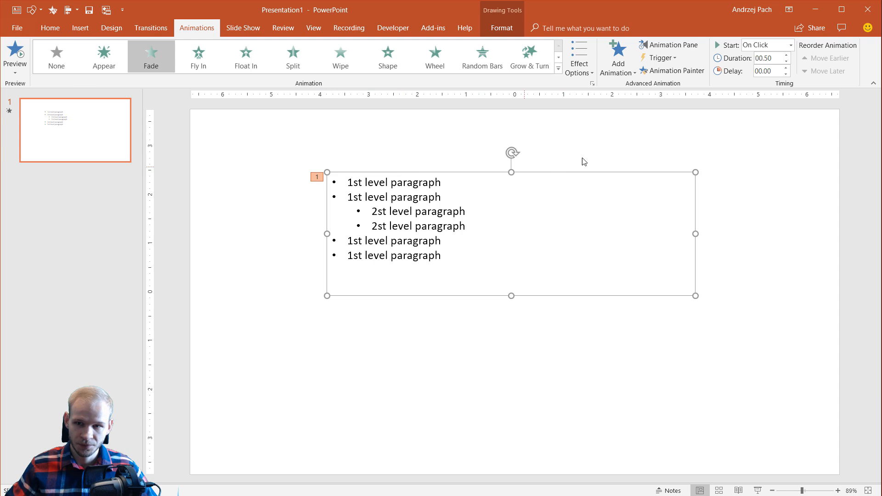
click(669, 44)
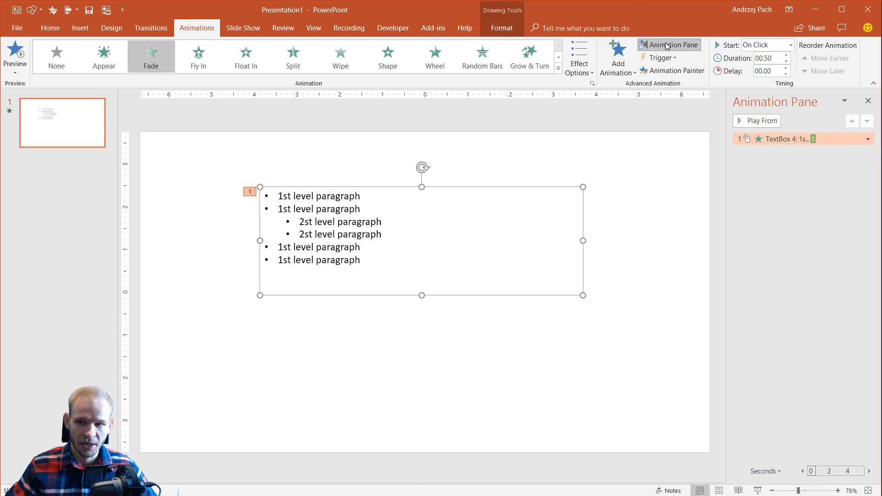
mouse_move(779, 139)
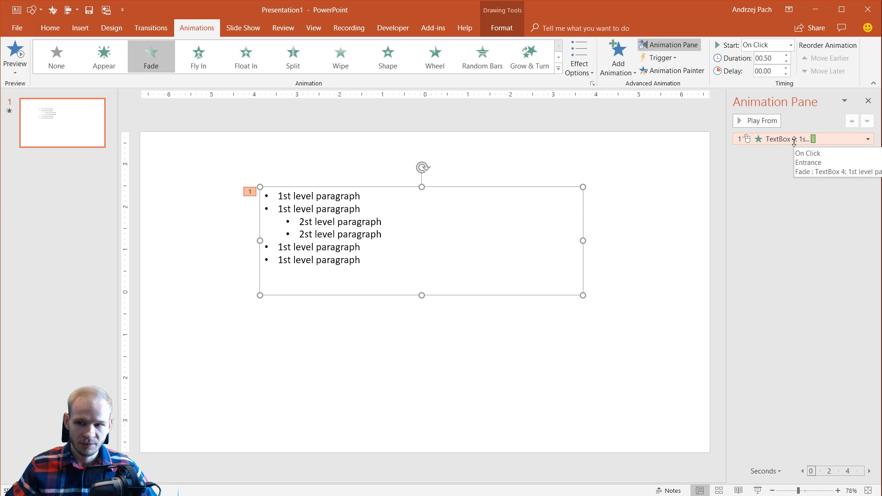
mouse_move(815, 138)
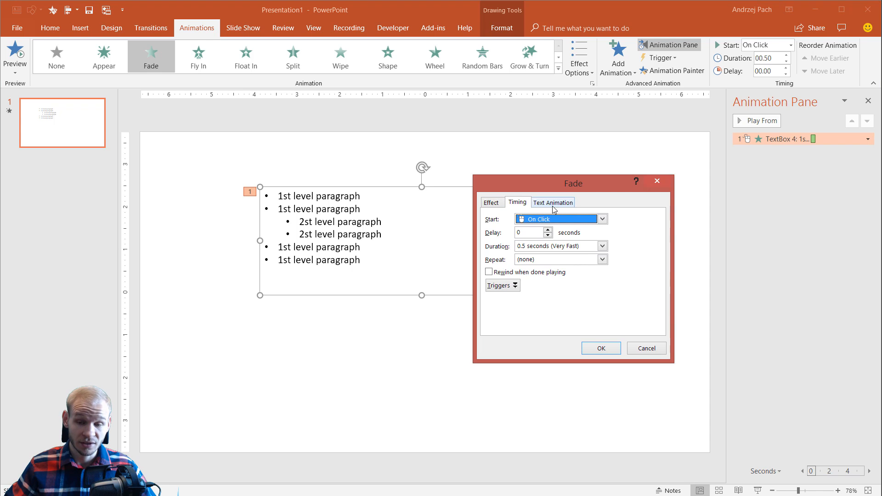
mouse_move(557, 210)
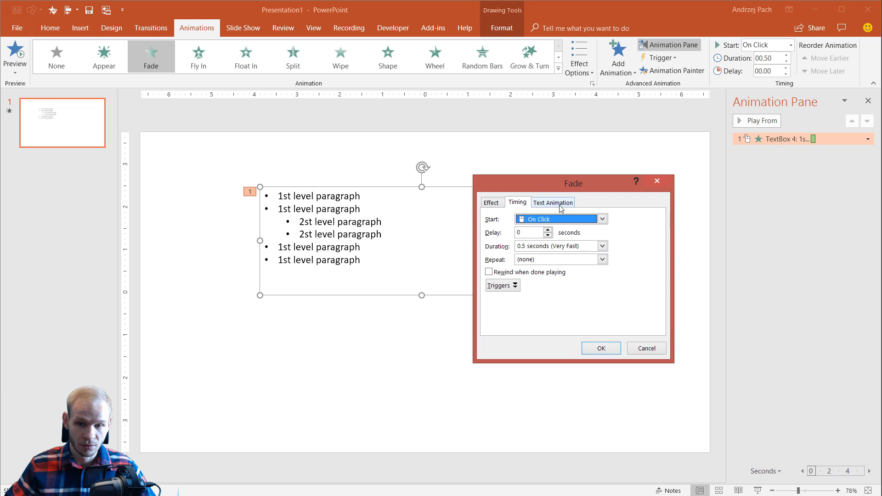
Set the Fade's Group text to By 1st Level Paragraphs in the Text Animation settings.
click(552, 202)
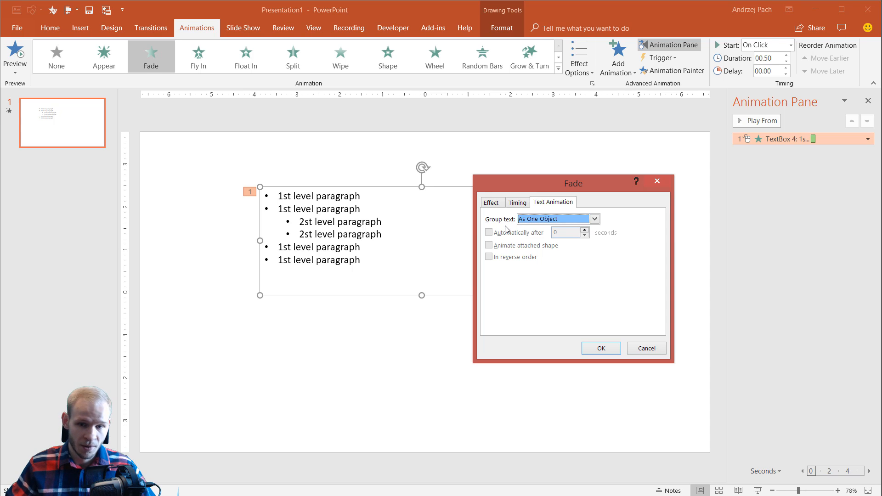
mouse_move(449, 230)
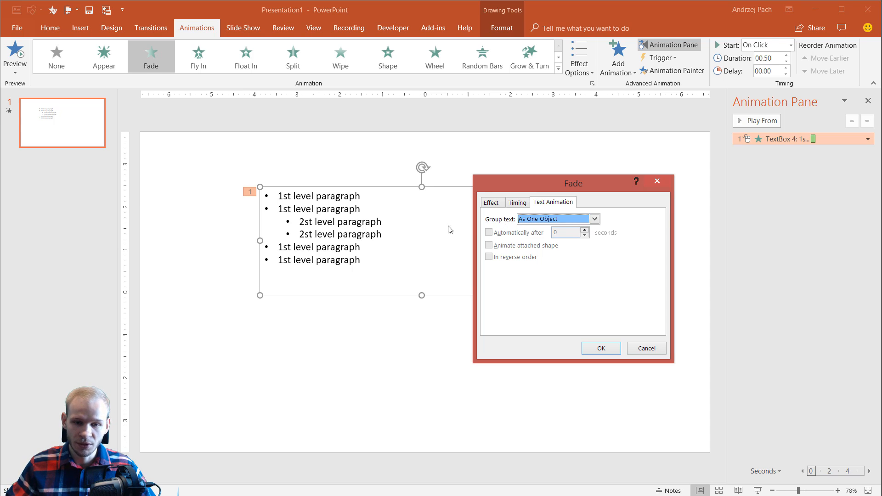
click(595, 219)
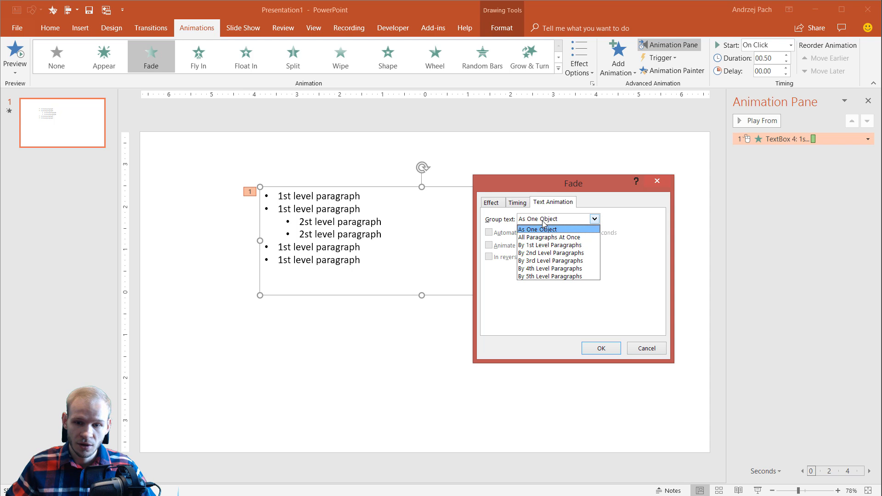
mouse_move(551, 244)
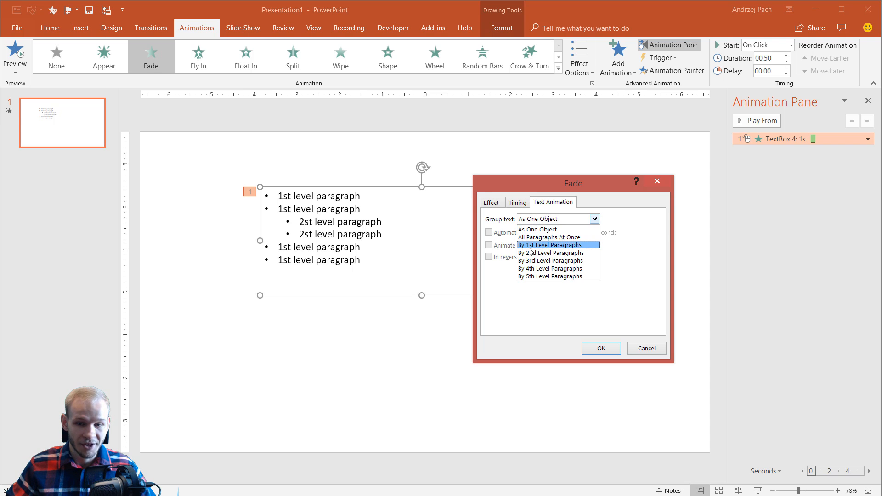
mouse_move(552, 253)
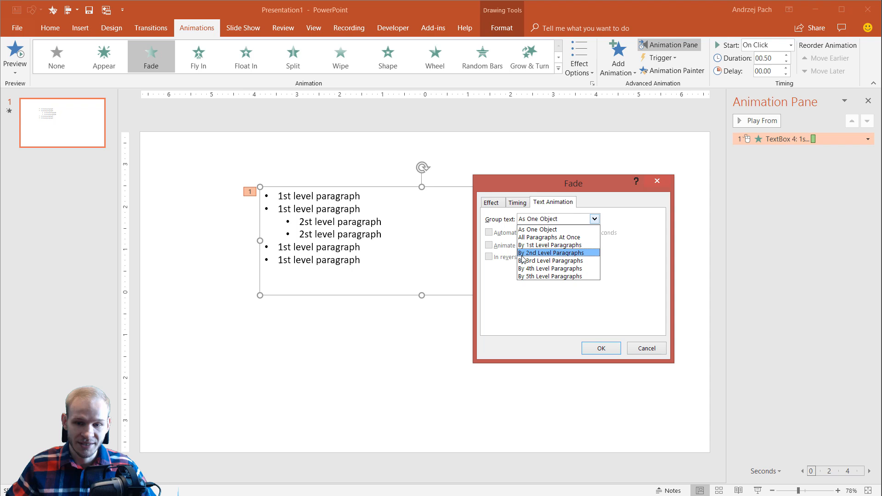
click(549, 244)
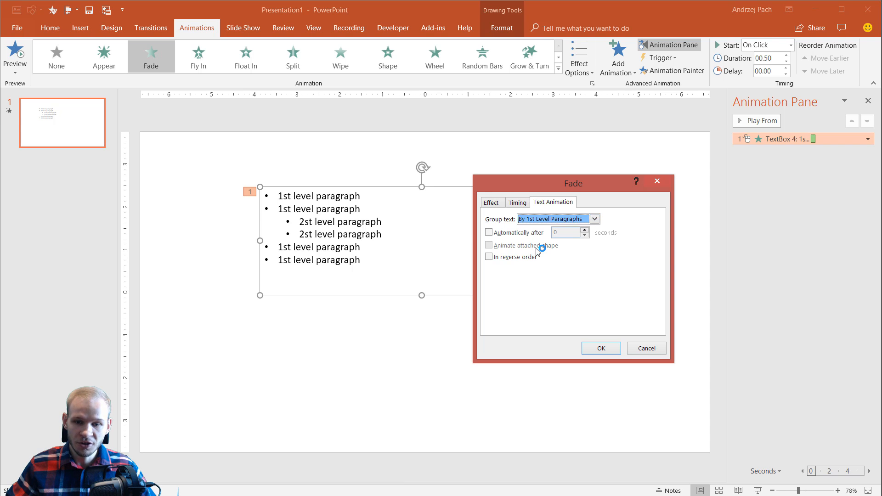
click(600, 347)
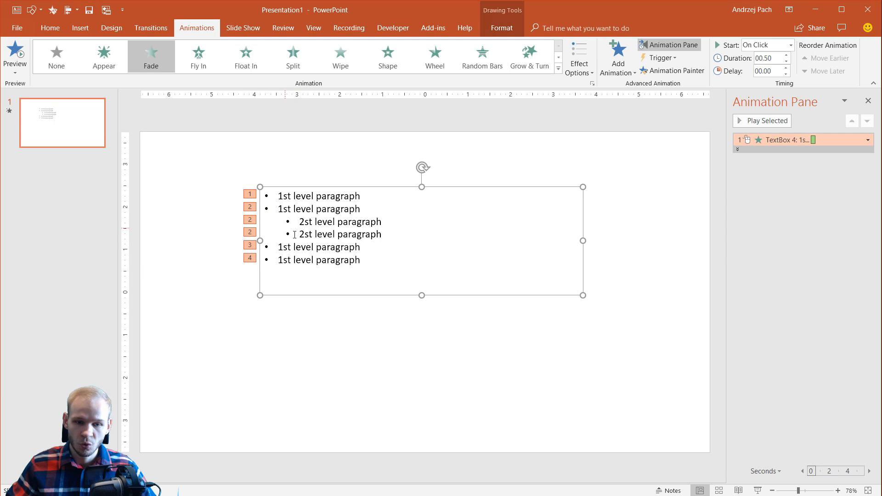
mouse_move(281, 224)
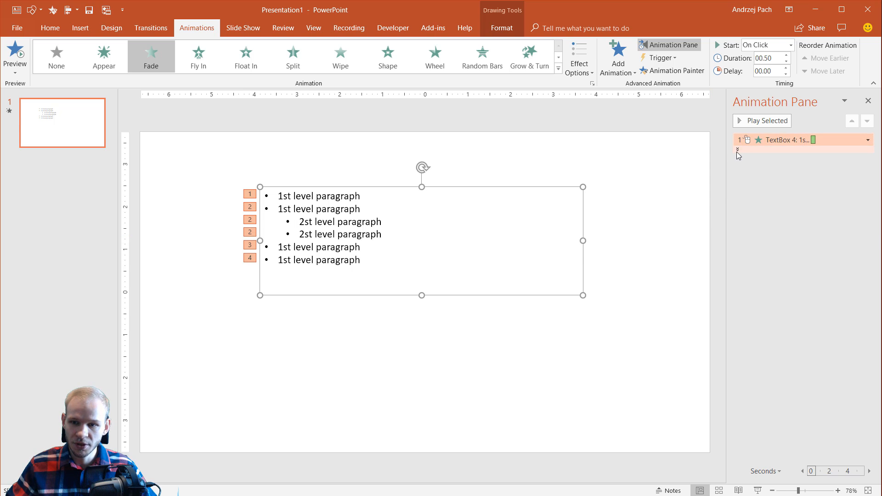
Expand the paragraph animations and regroup the Fade text By 2nd Level Paragraphs.
click(737, 150)
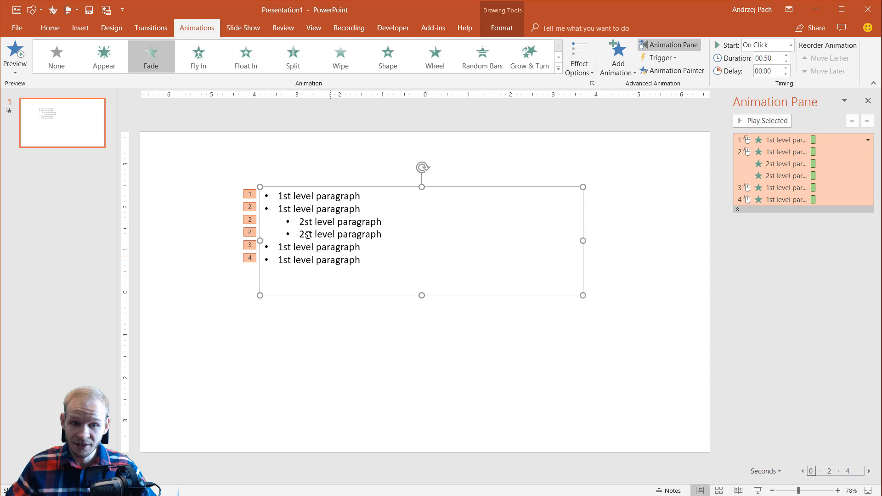
mouse_move(482, 206)
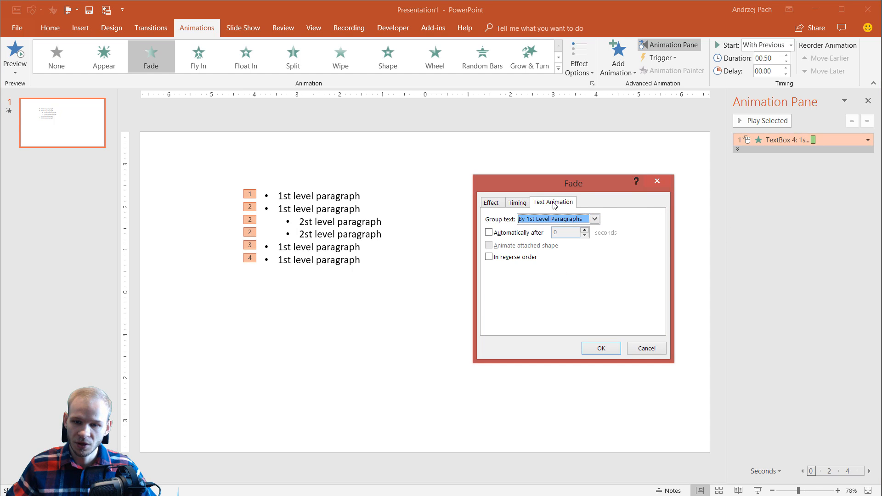
click(595, 219)
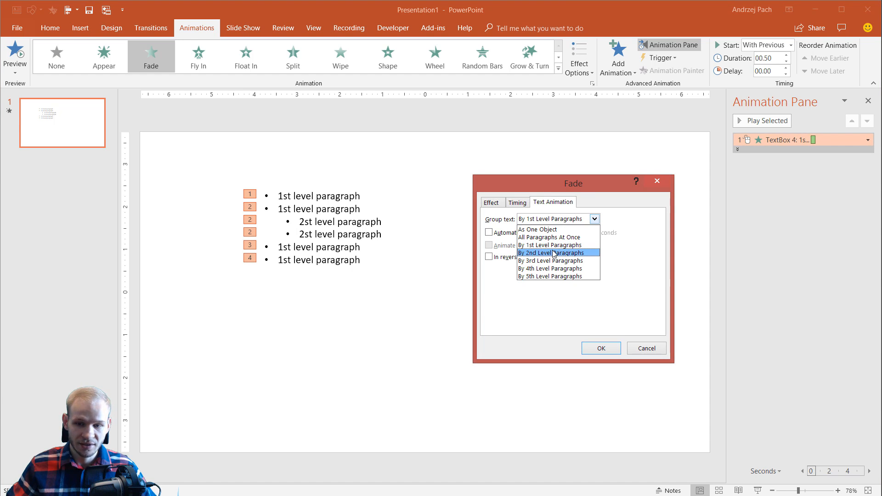
click(600, 347)
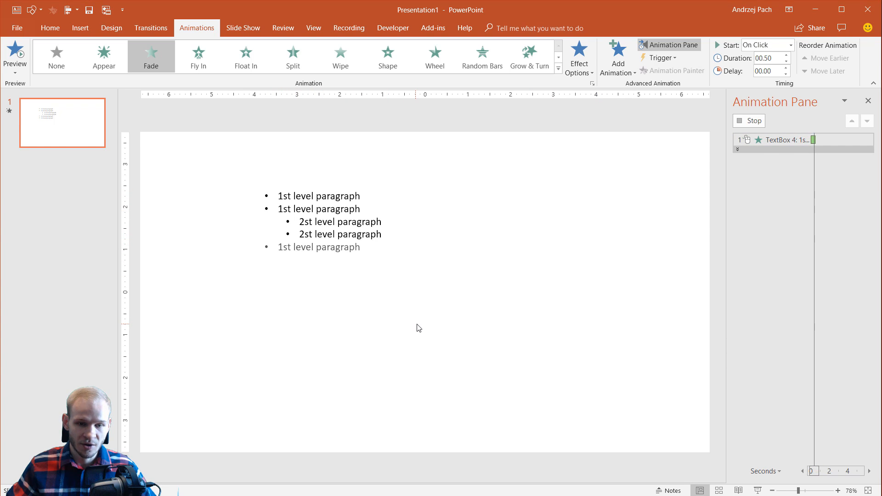
Select the bulleted text box so the Fade animation applies to all six paragraphs.
click(16, 57)
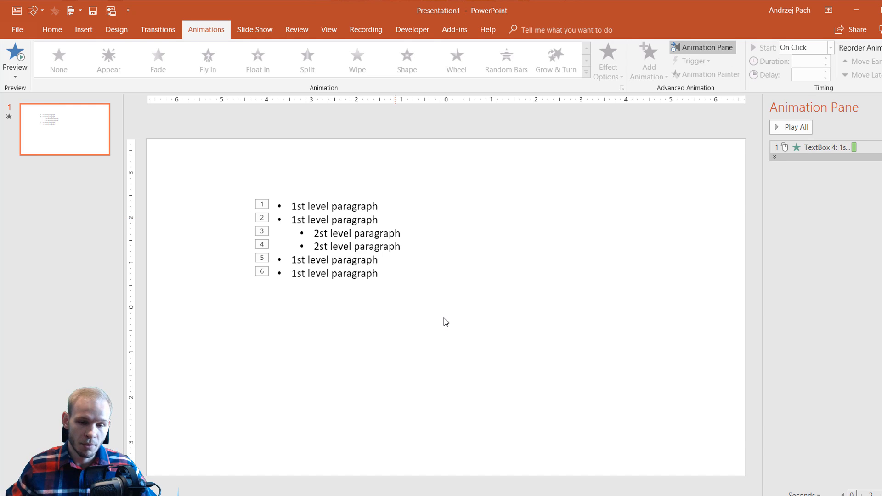
mouse_move(801, 257)
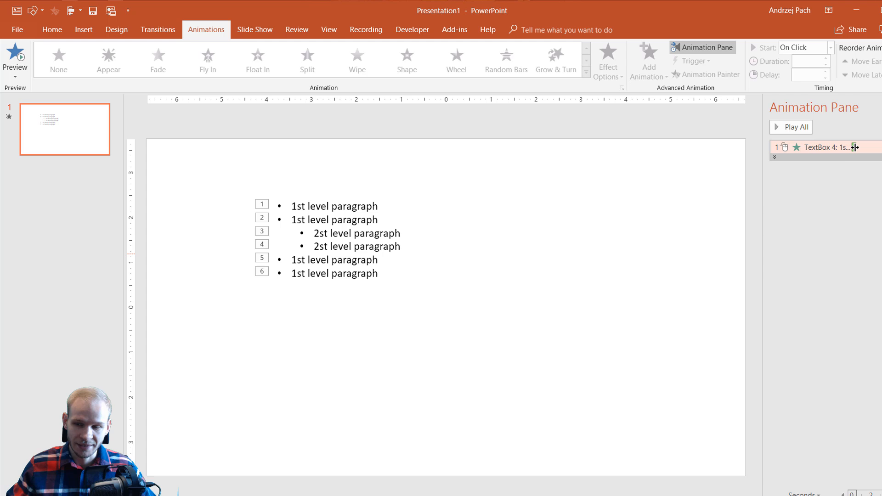
mouse_move(870, 146)
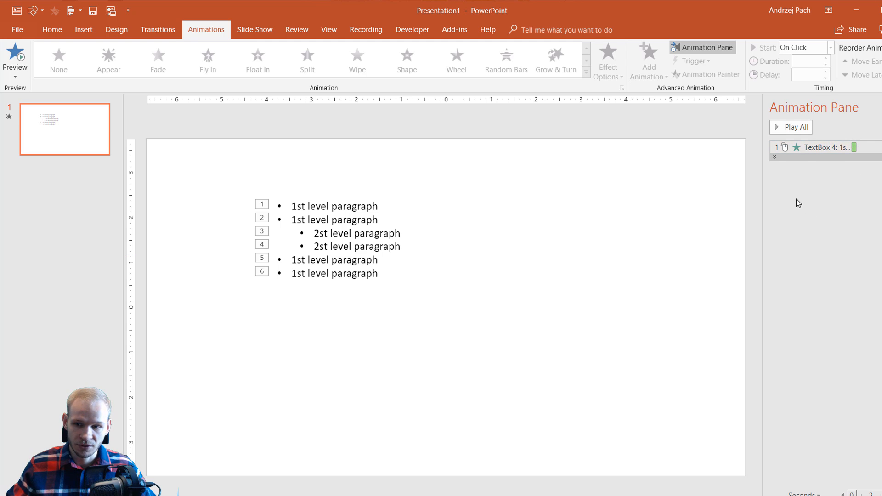
Expand the paragraph animations, inspect the fourth paragraph's Fade settings, and collapse them into one entry.
click(775, 156)
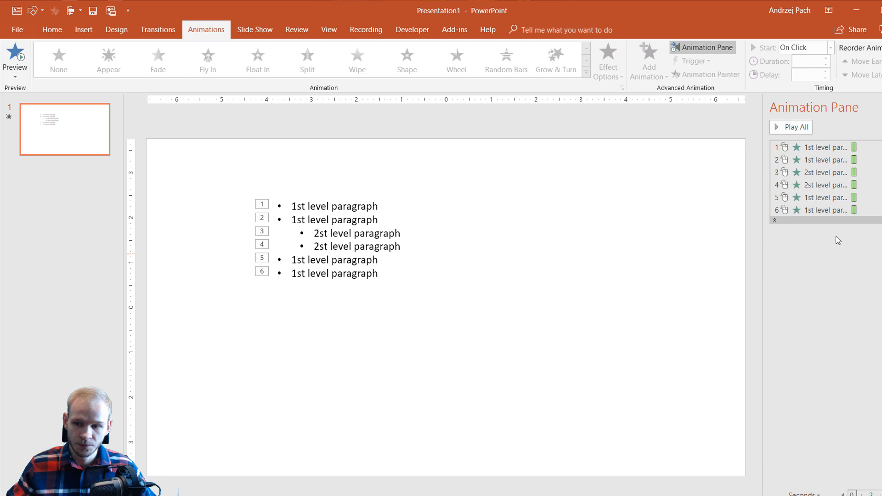
double_click(821, 185)
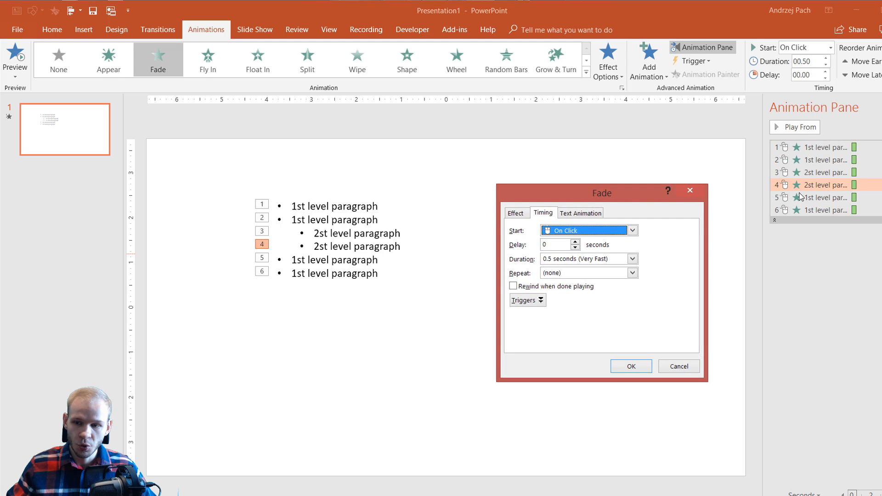
mouse_move(779, 186)
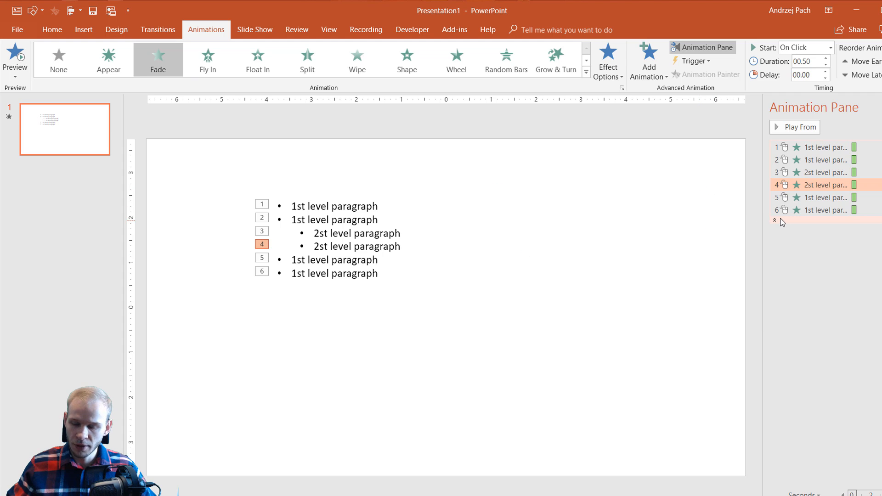
mouse_move(778, 224)
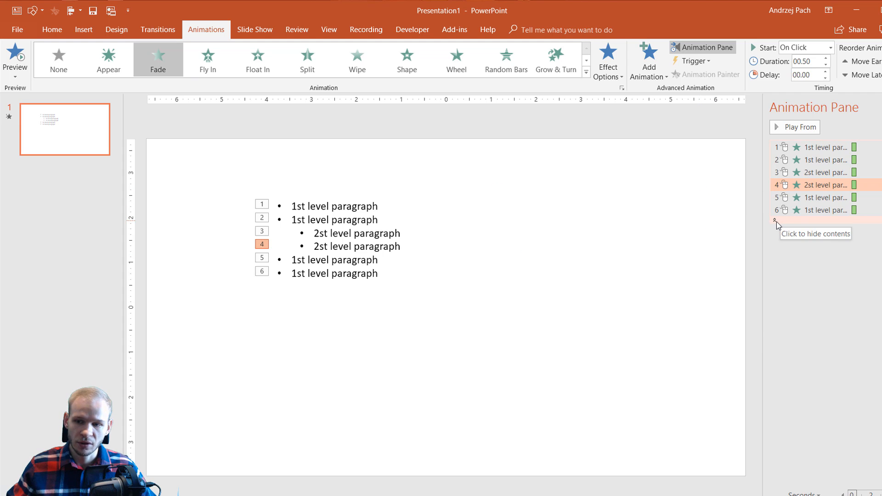
click(775, 221)
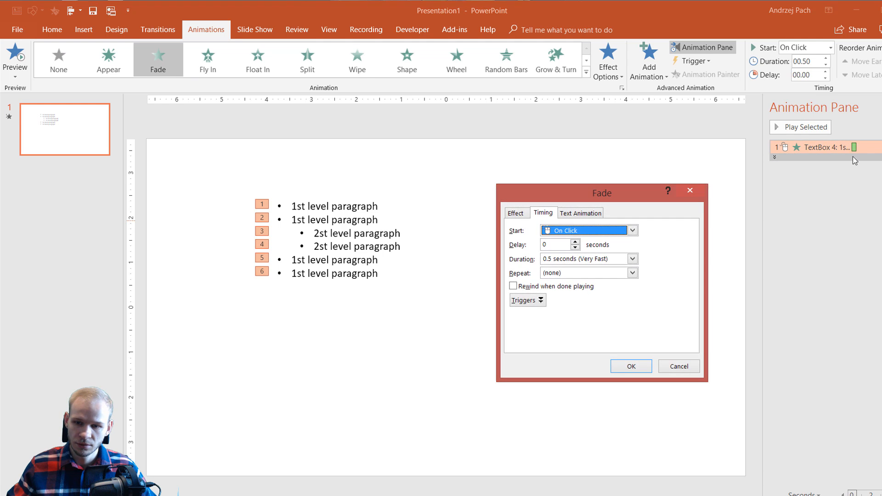
Set the Fade's After animation to a light grey so finished bullets dim.
click(515, 212)
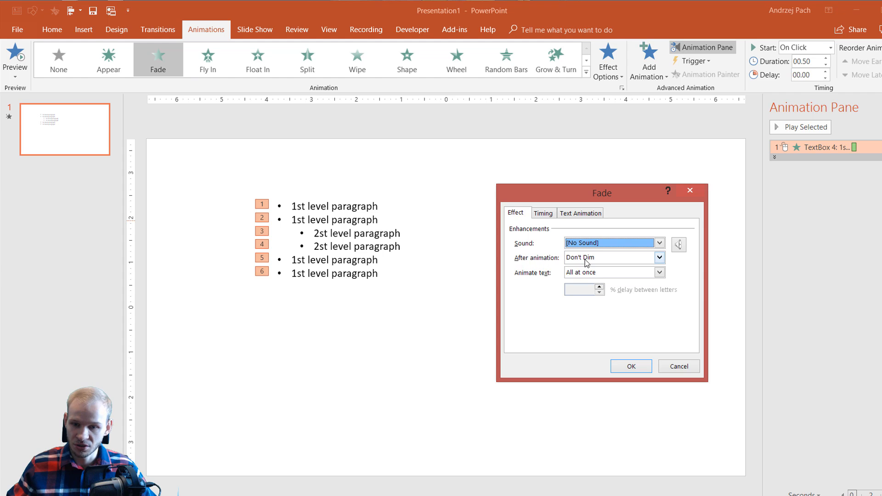
click(659, 257)
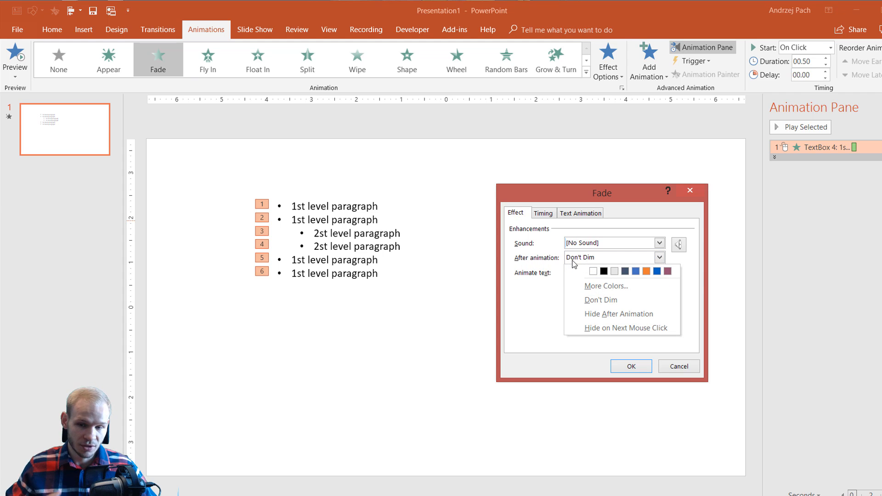
mouse_move(577, 269)
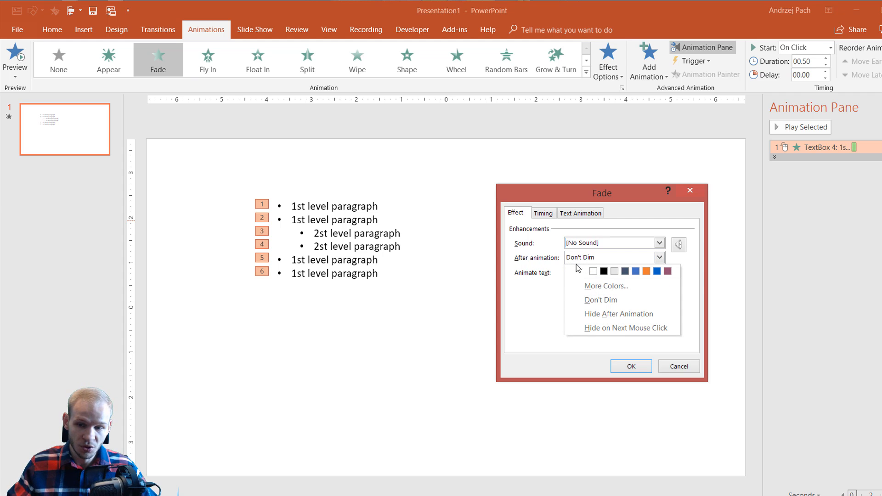
click(613, 258)
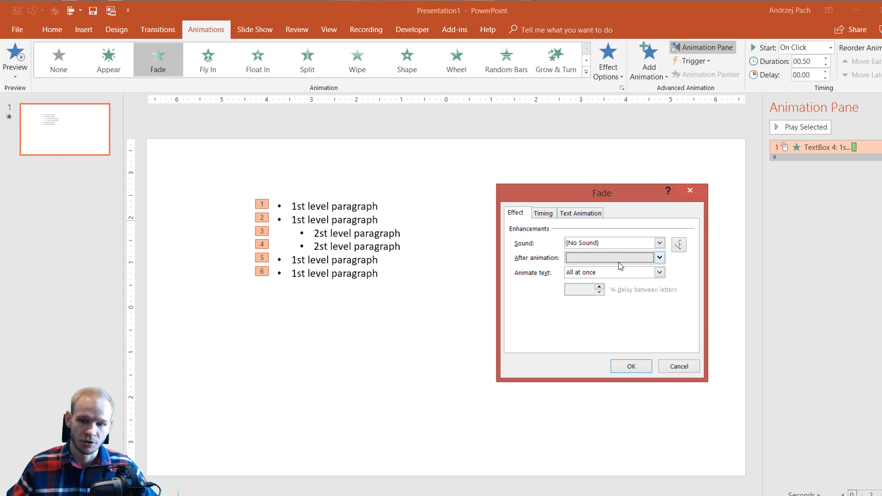
click(630, 366)
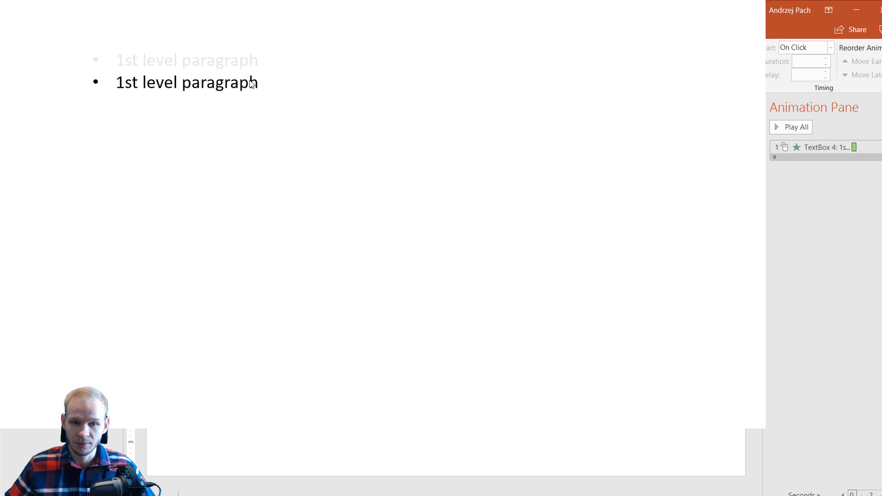
mouse_move(266, 95)
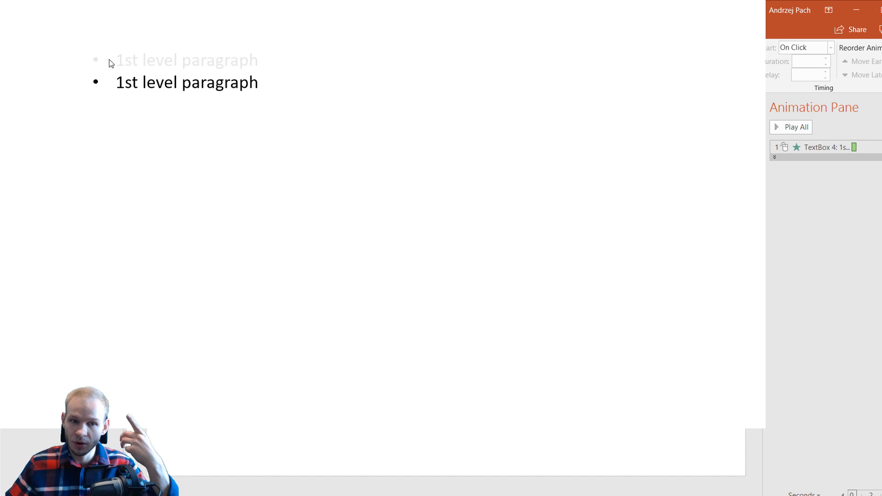
mouse_move(267, 34)
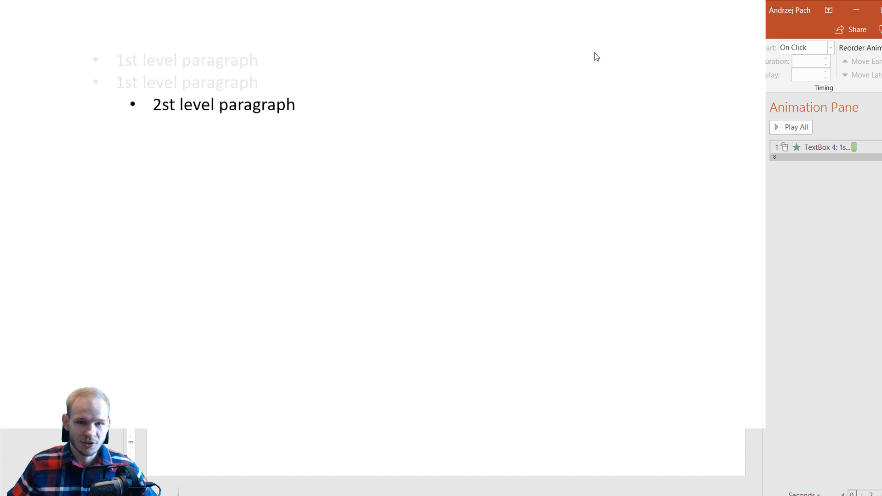
mouse_move(768, 56)
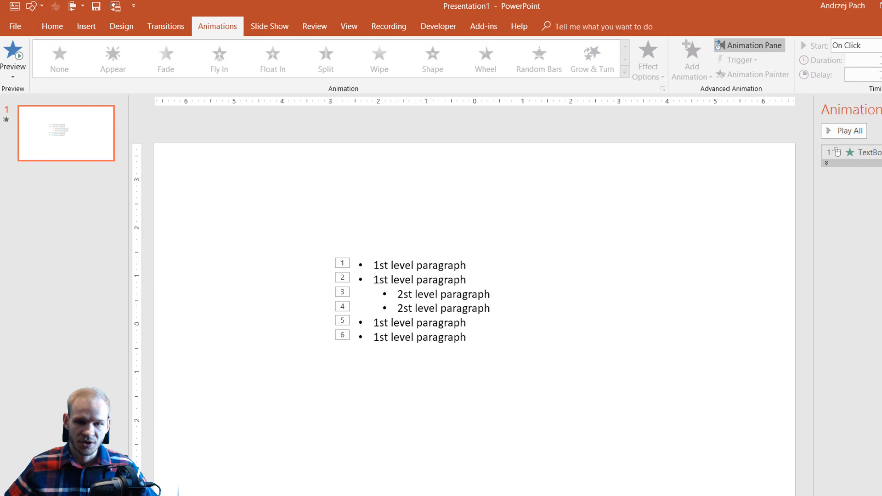
mouse_move(428, 107)
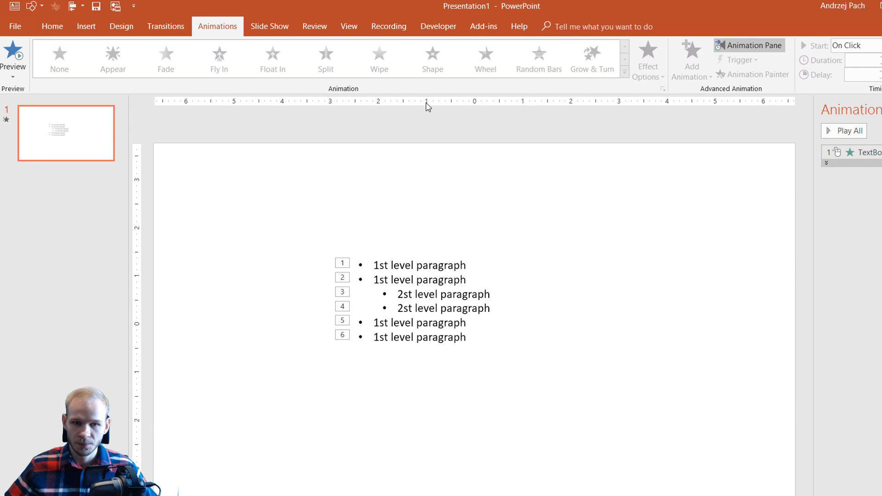
click(166, 59)
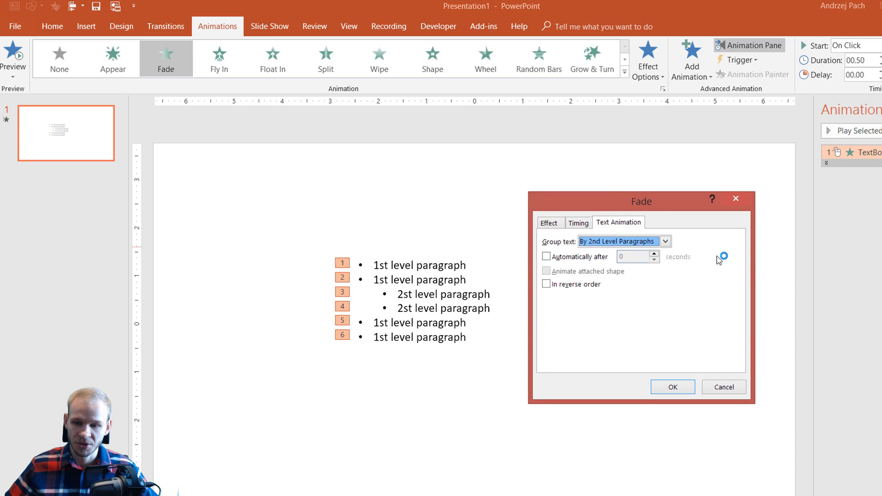
click(665, 240)
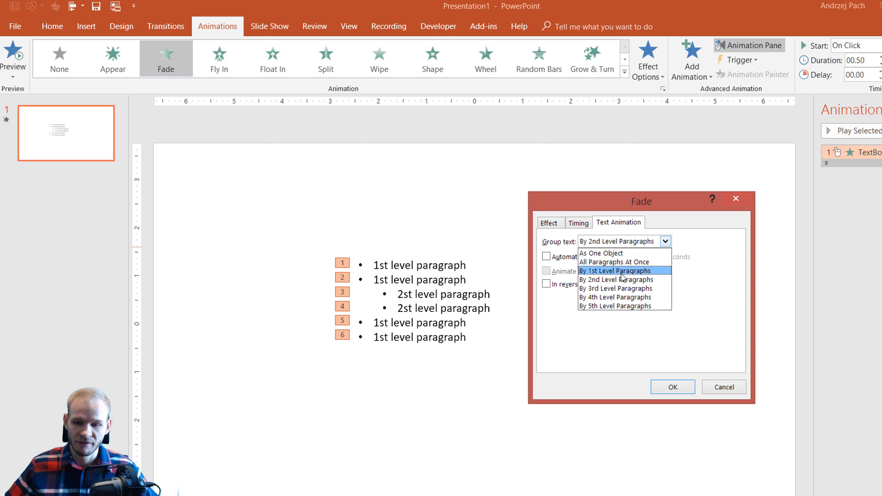
mouse_move(615, 254)
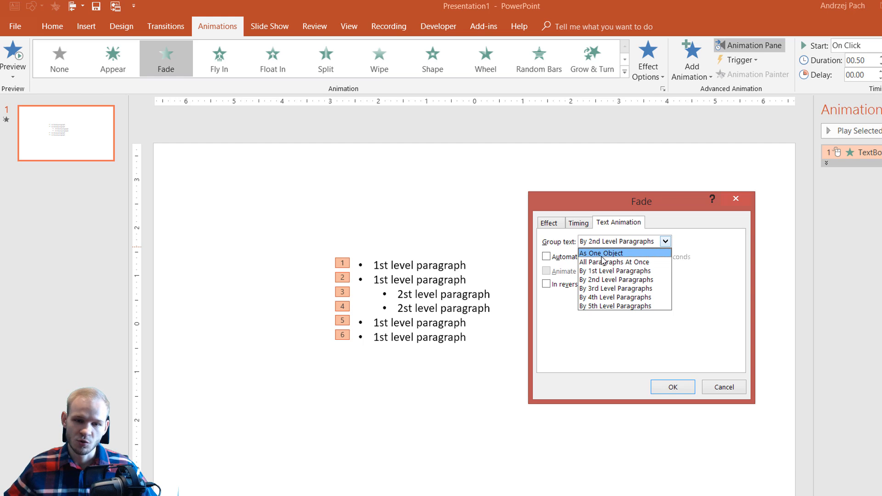
click(672, 387)
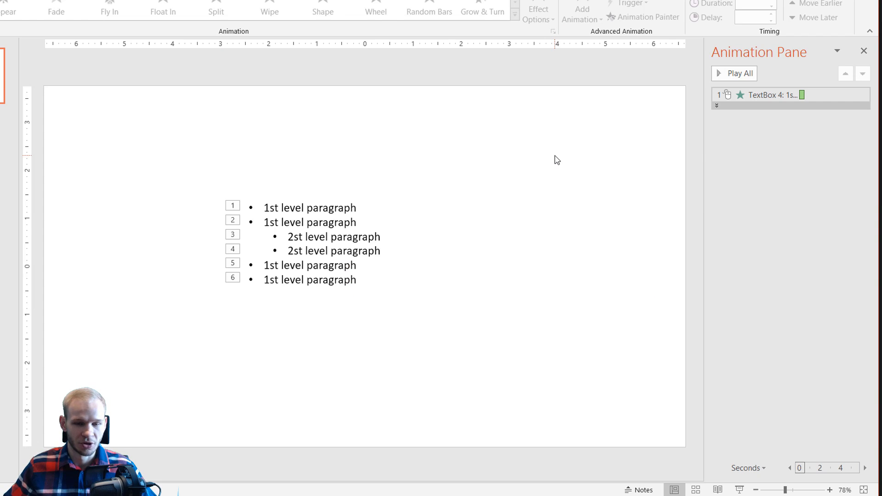